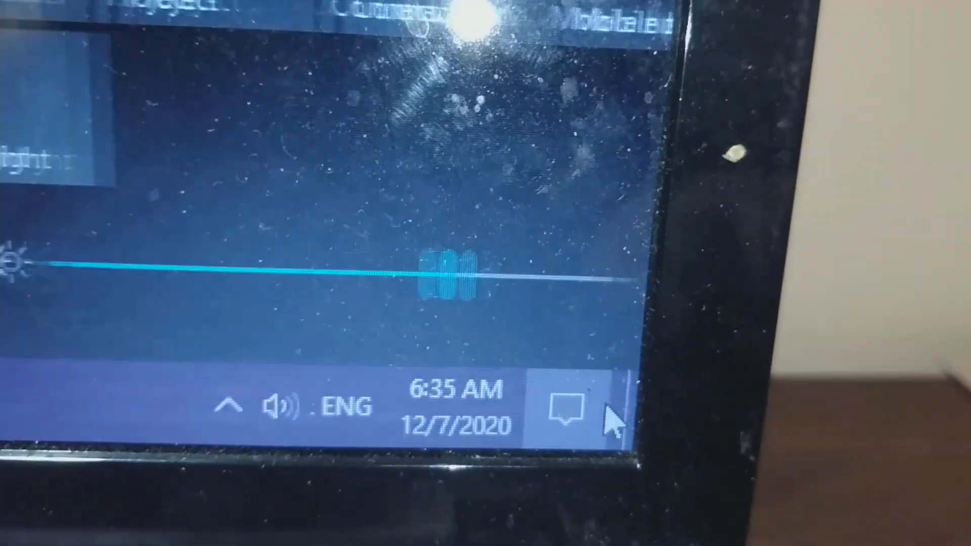
Connect the laptop to the open WiFi-Repeater wireless network
click(564, 403)
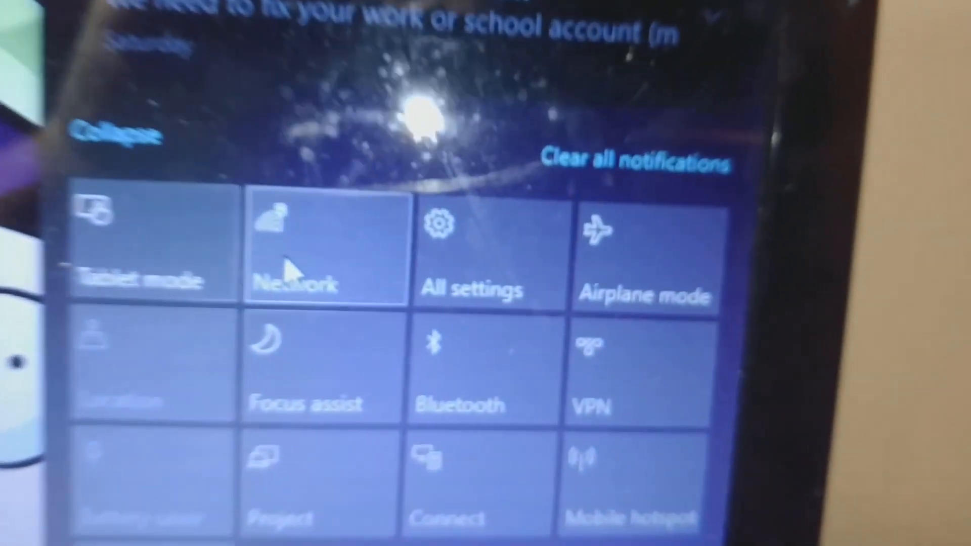
click(318, 248)
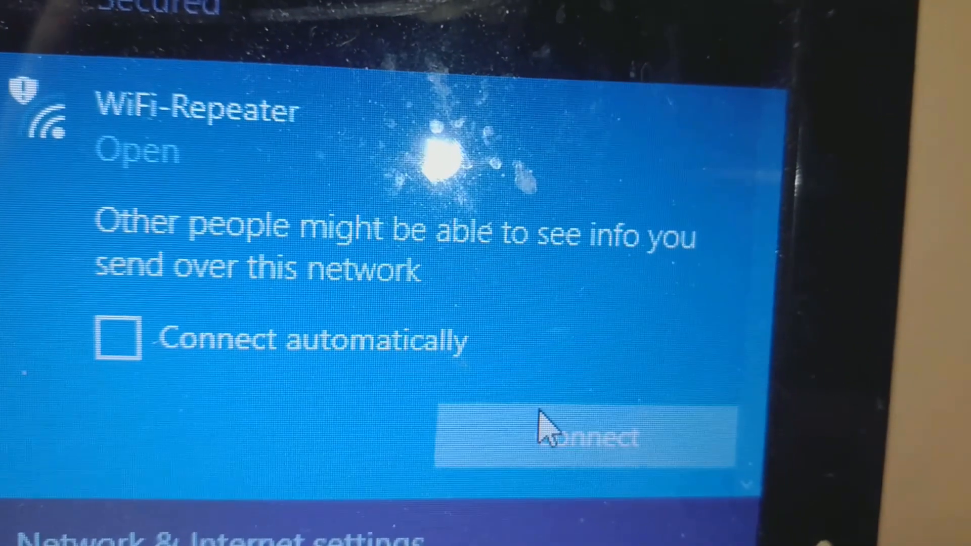
click(576, 433)
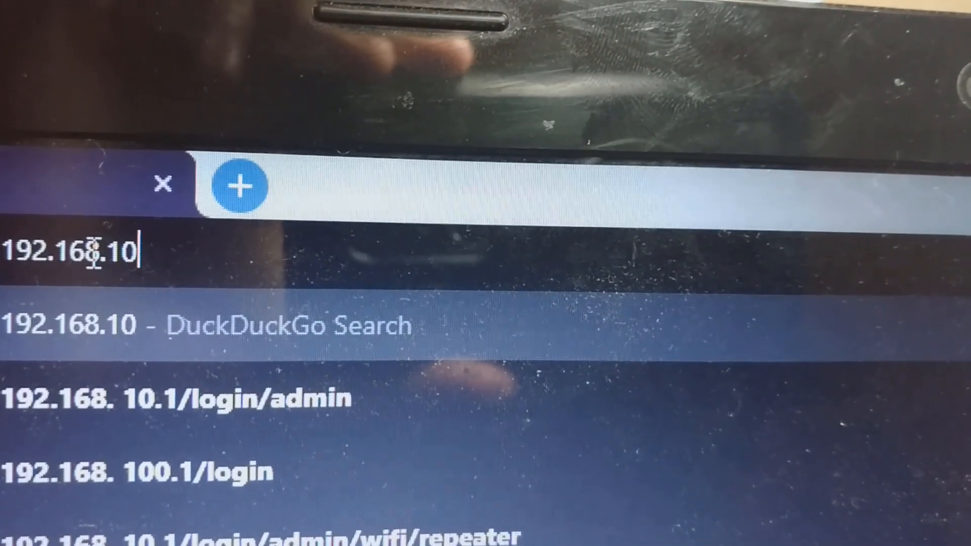
Sign in to the repeater admin site at 192.168.10.1 as admin
text(.1)
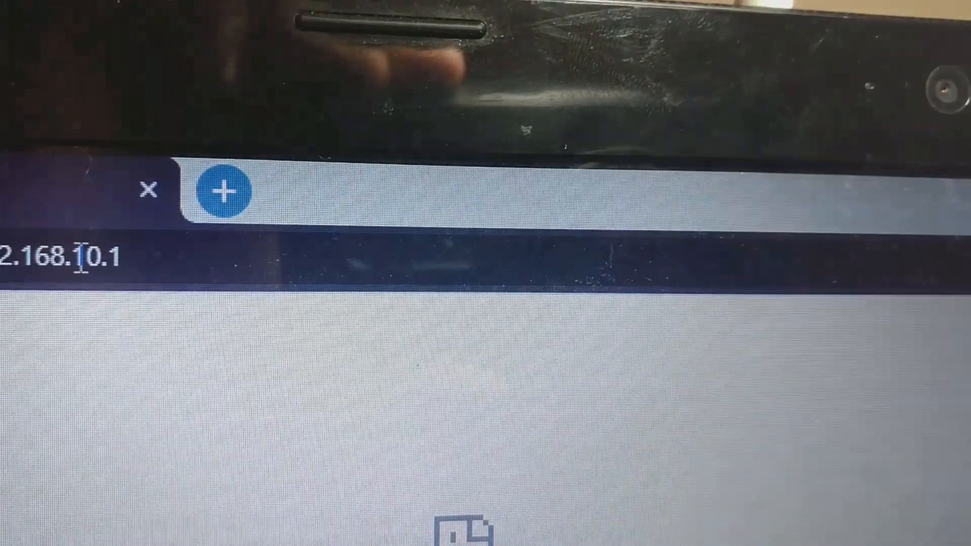
text(ad)
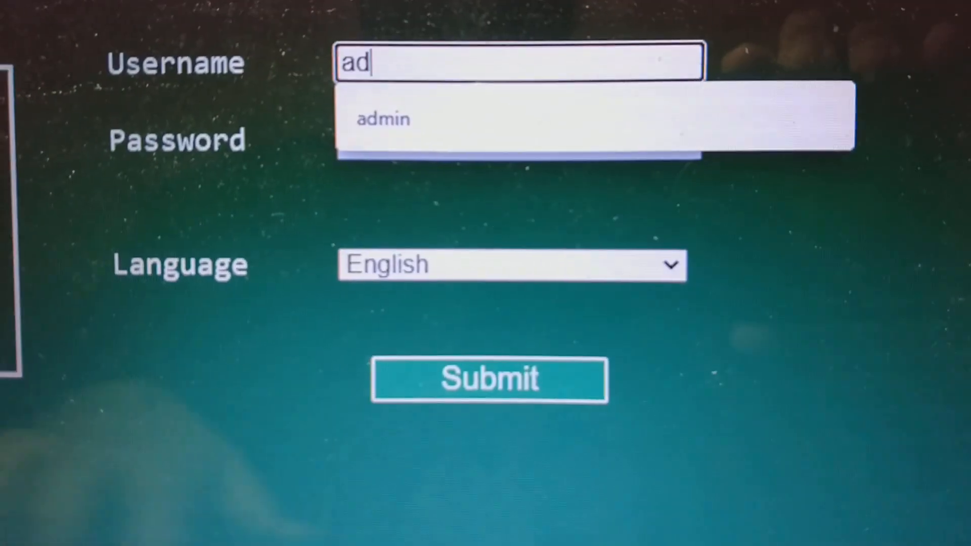
click(383, 118)
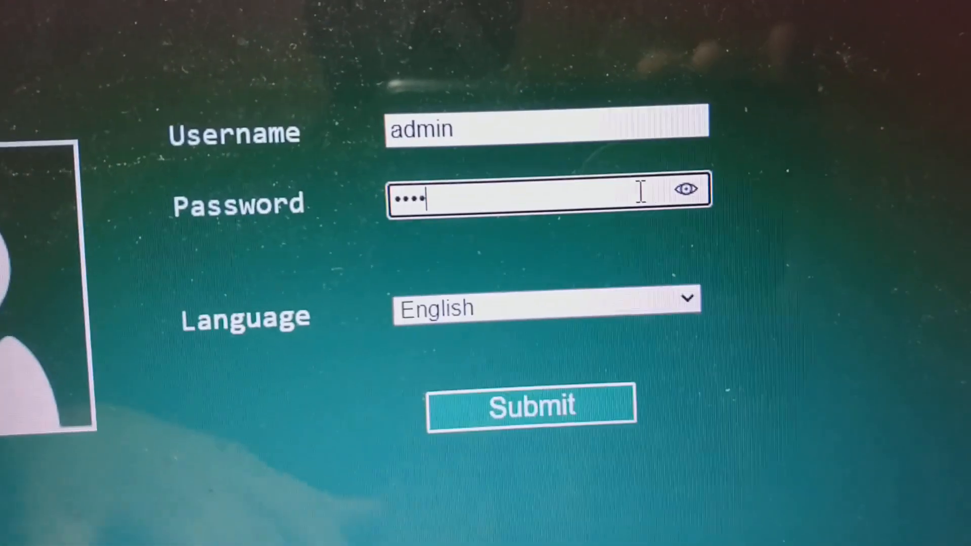
click(530, 406)
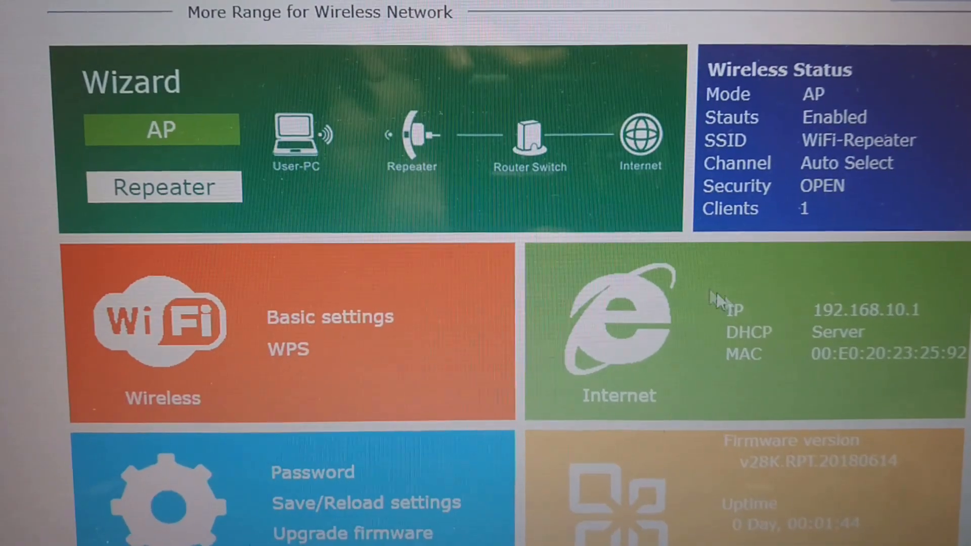
Set repeater mode to extend Tahir_EXT as Tahir_EXT_Ext with a key, and apply
click(163, 187)
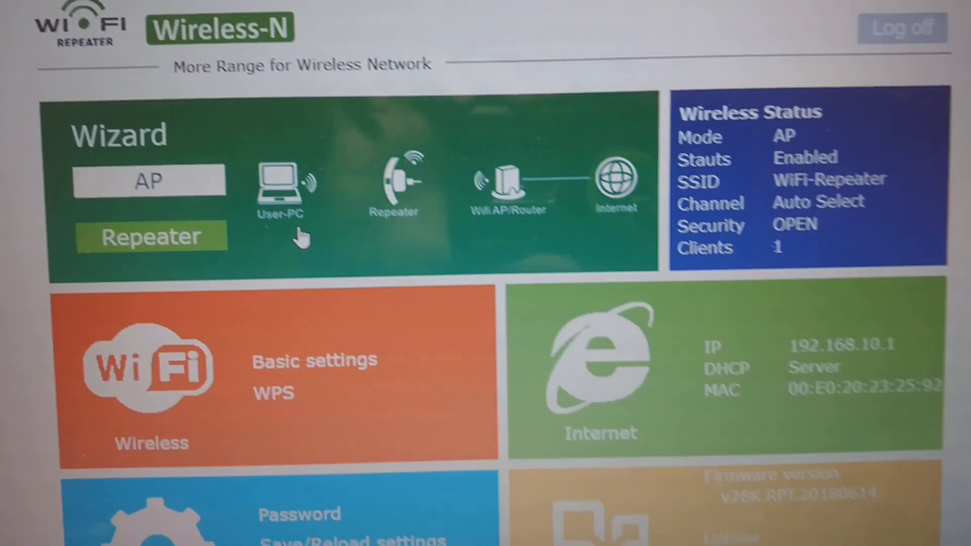
click(149, 237)
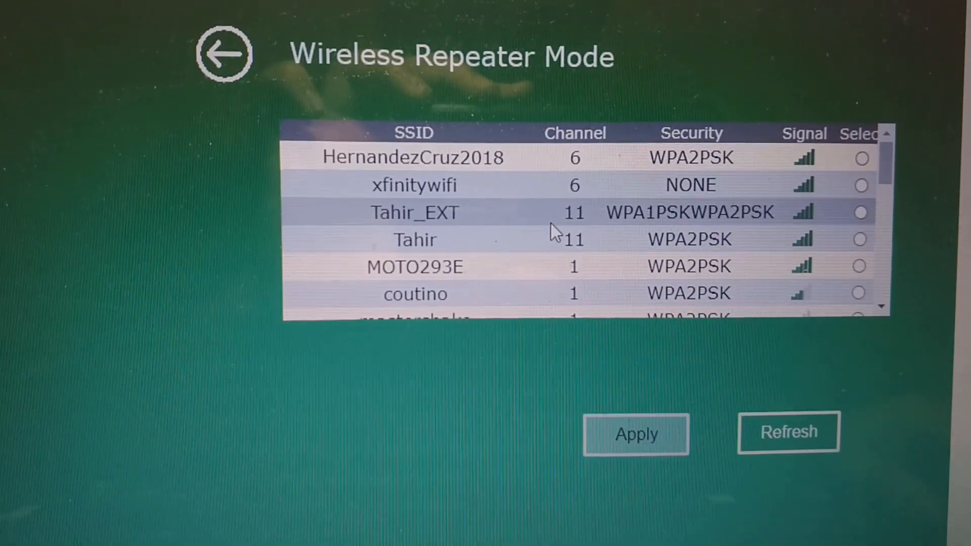
click(860, 212)
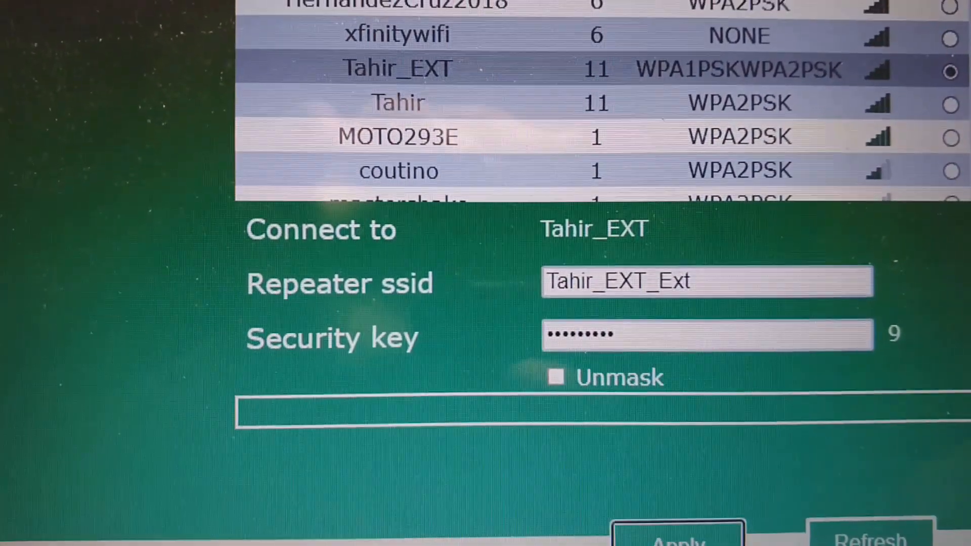
click(677, 536)
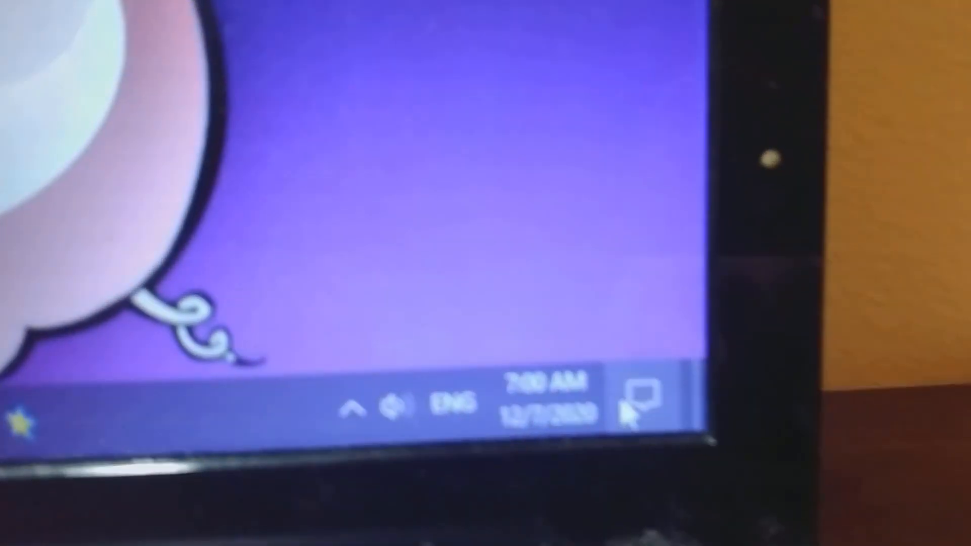
Join the Tahir_EXT_Ext network using its security key
click(641, 392)
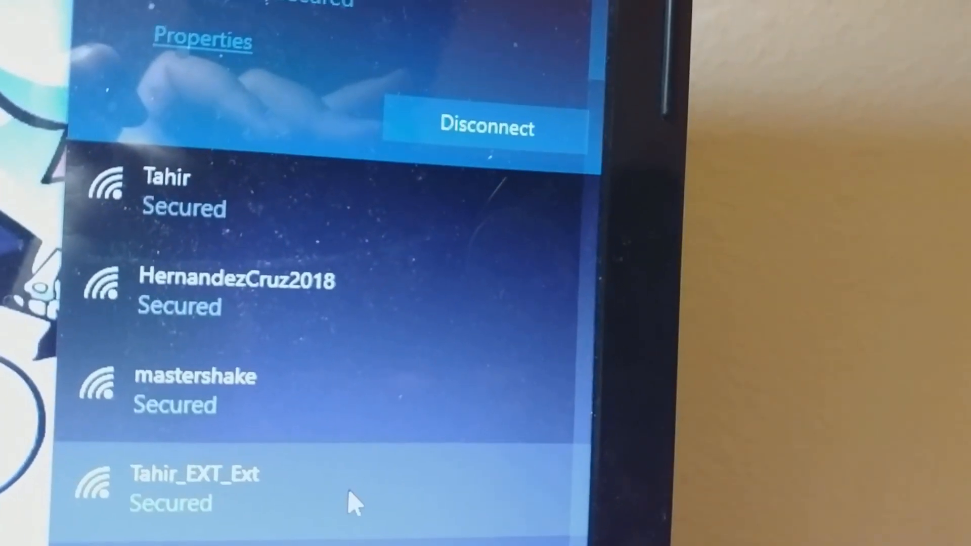
click(198, 483)
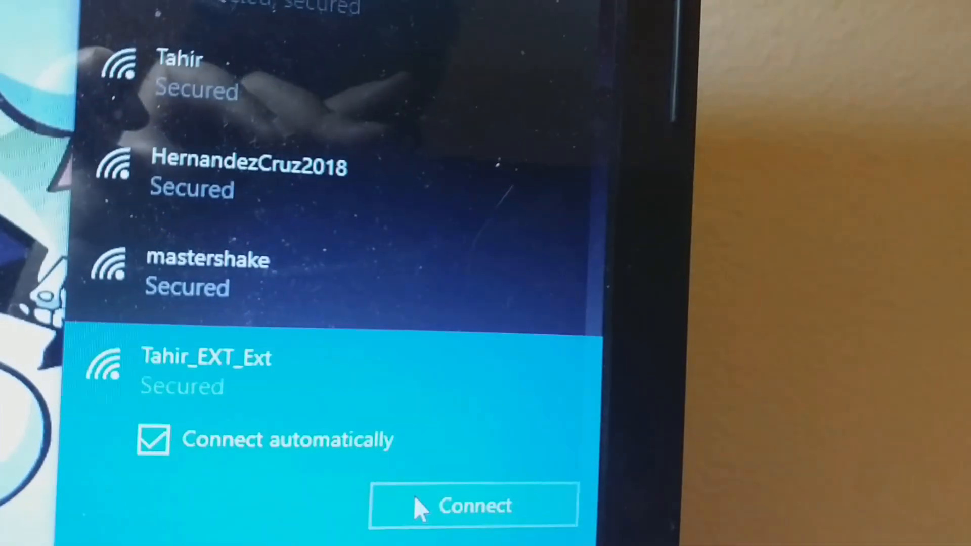
click(474, 505)
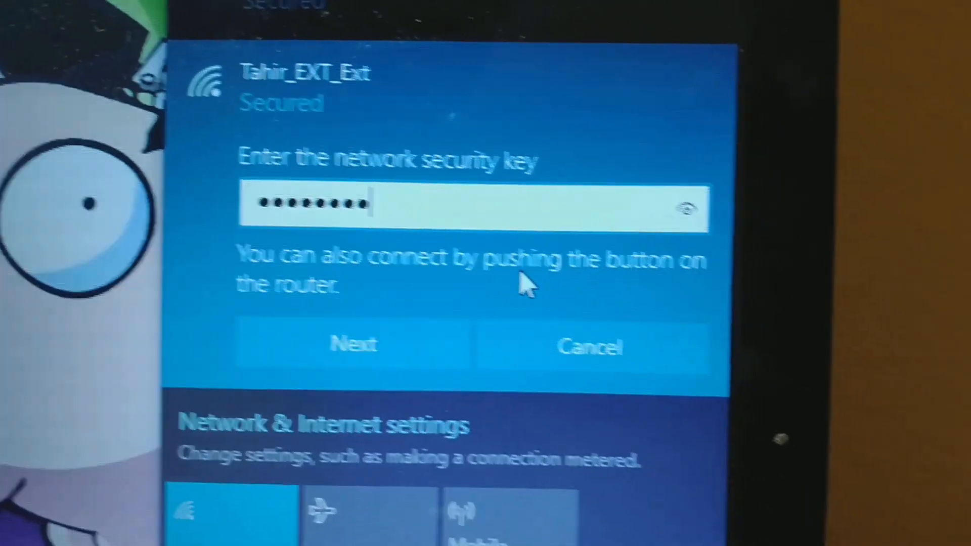
click(353, 345)
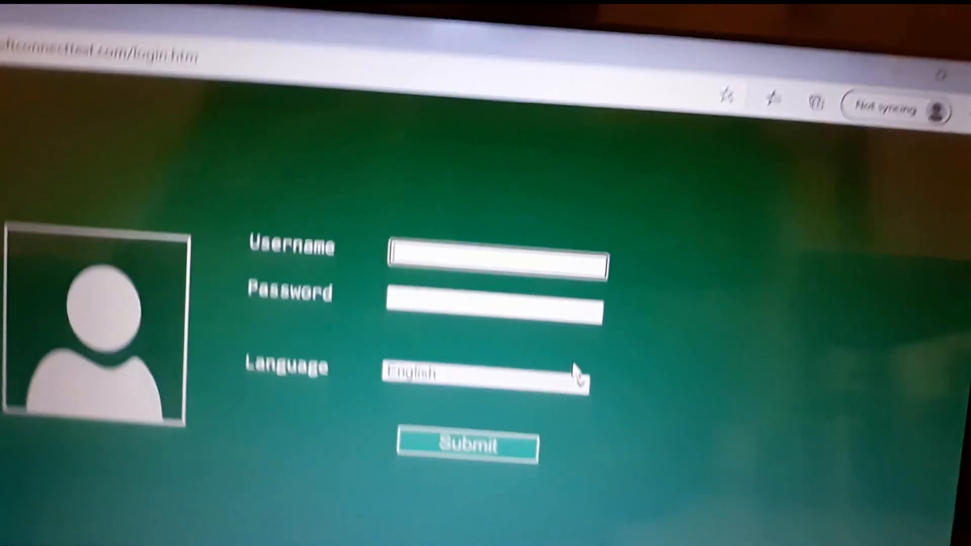
Log back into the repeater web admin as admin with the password
text(ad)
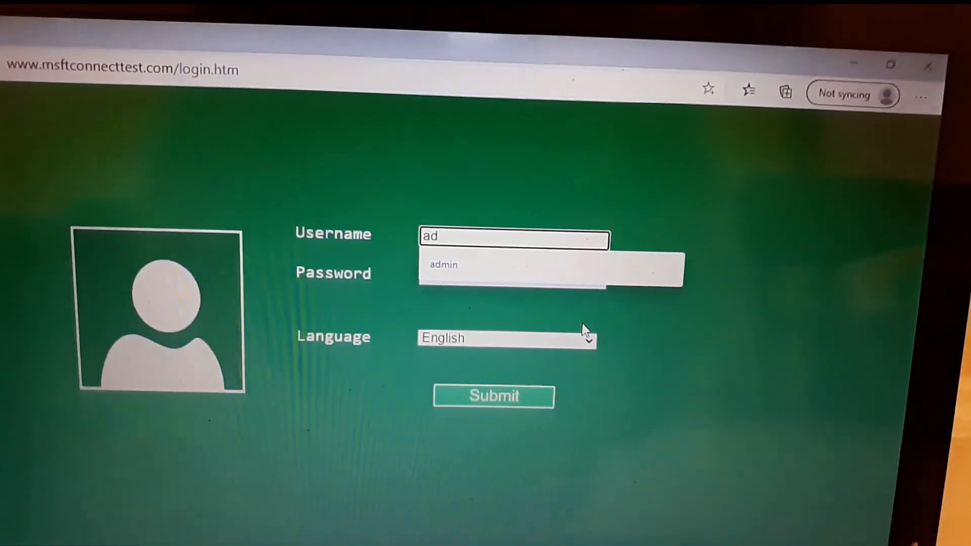
text(m)
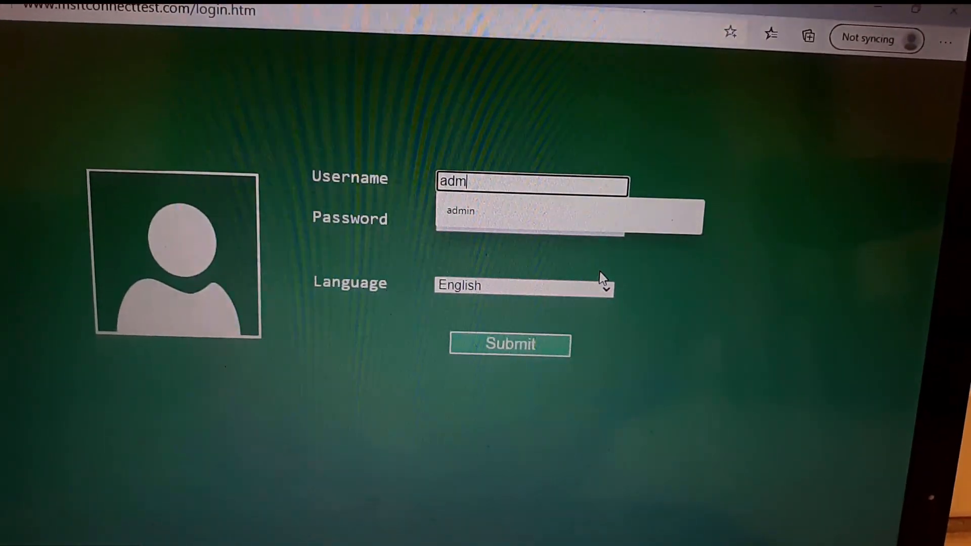
click(460, 210)
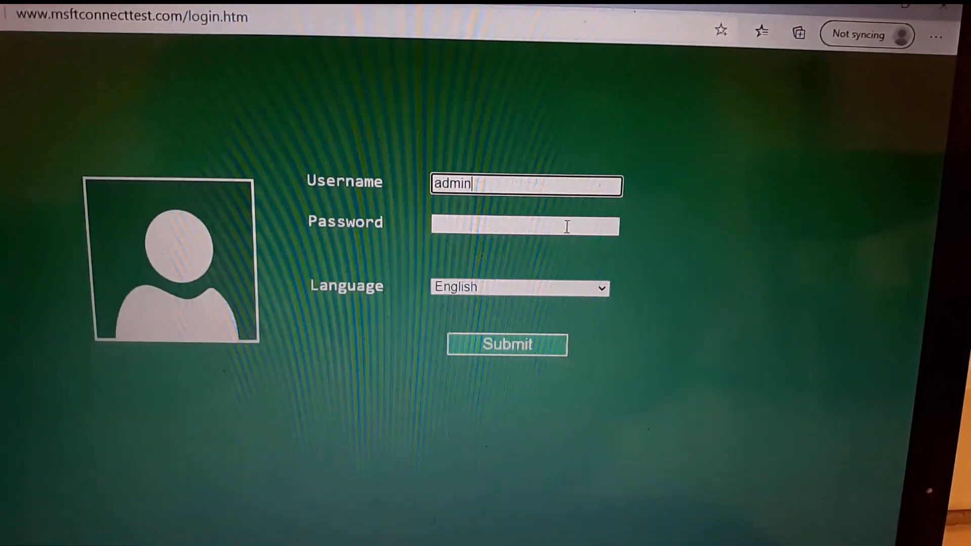
text(••)
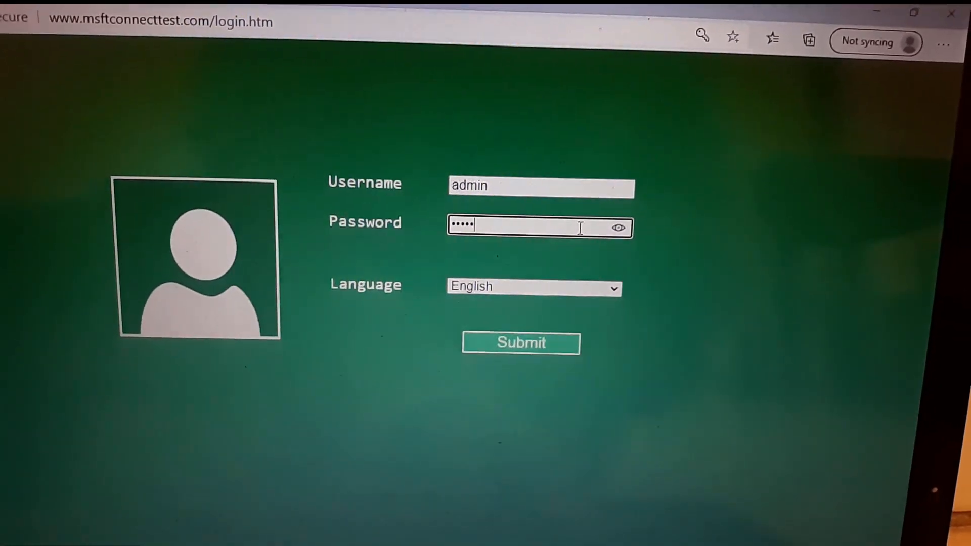
click(520, 342)
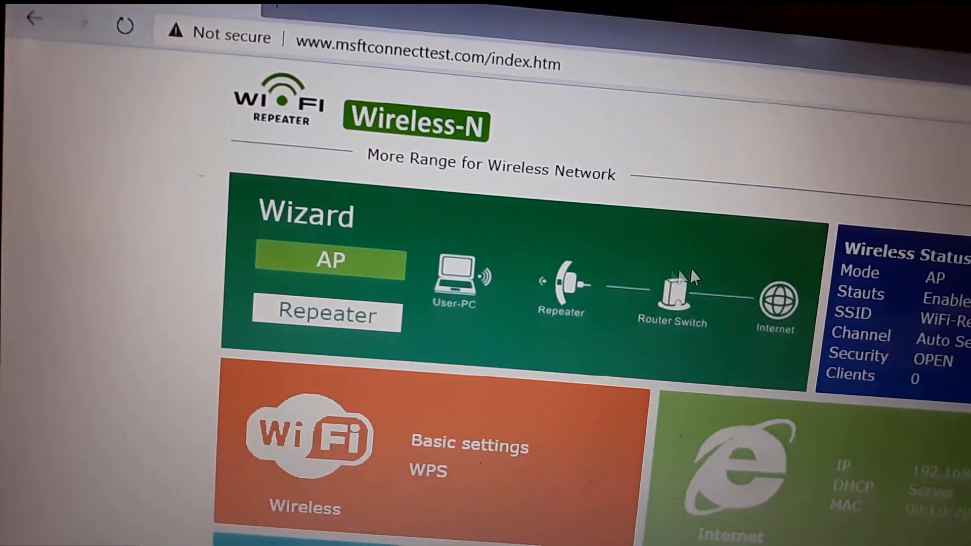
Reapply repeater mode extending Tahir_EXT as Tahir_EXT_Ext with its key
click(326, 328)
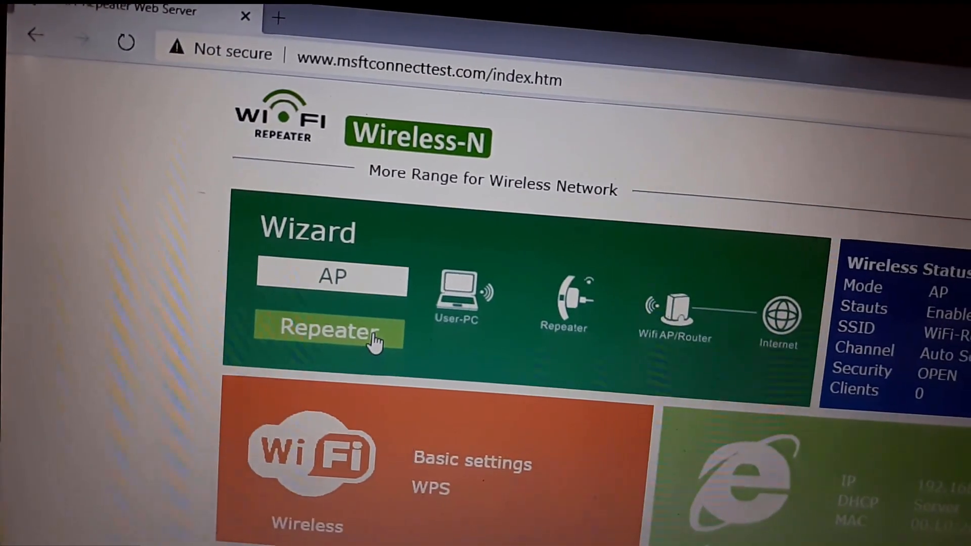
click(332, 328)
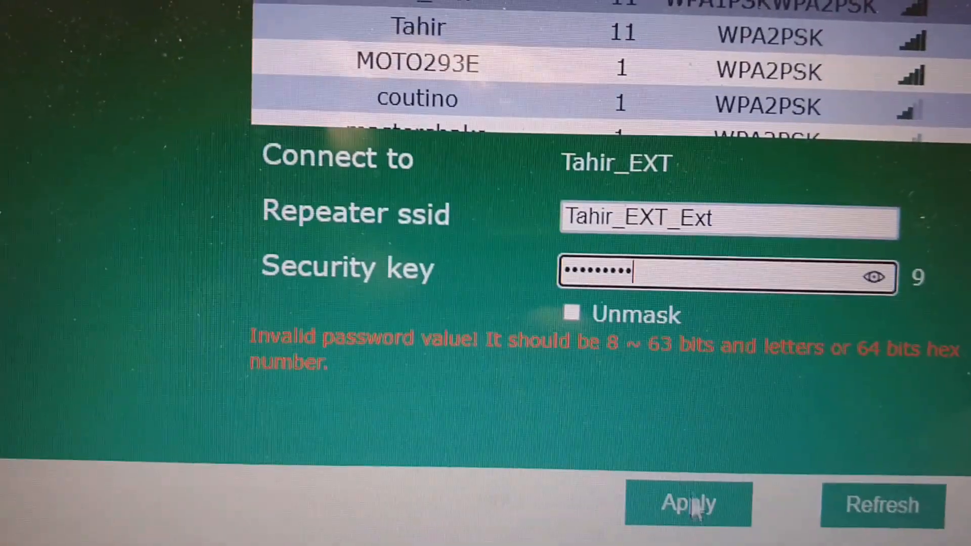
click(688, 504)
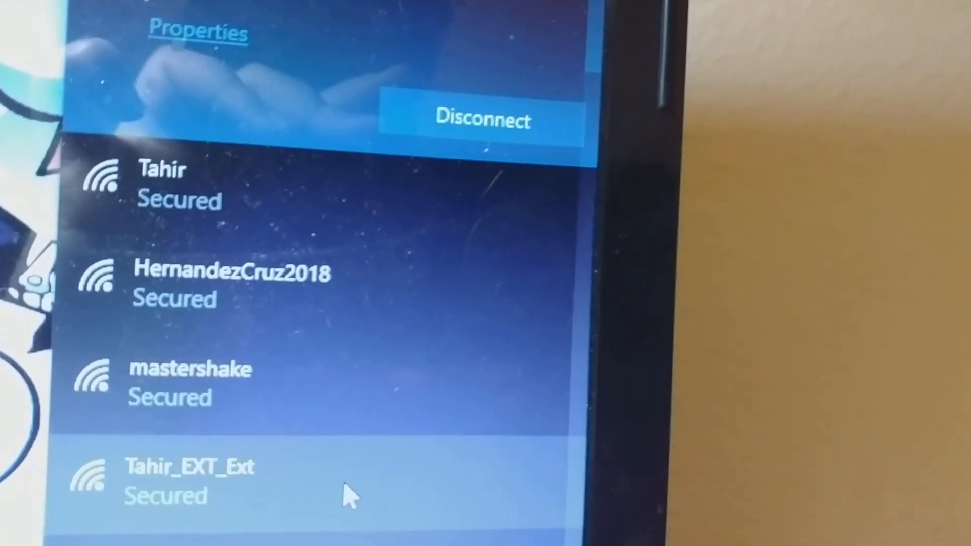
Connect to Tahir_EXT_Ext by entering its network security key
click(188, 477)
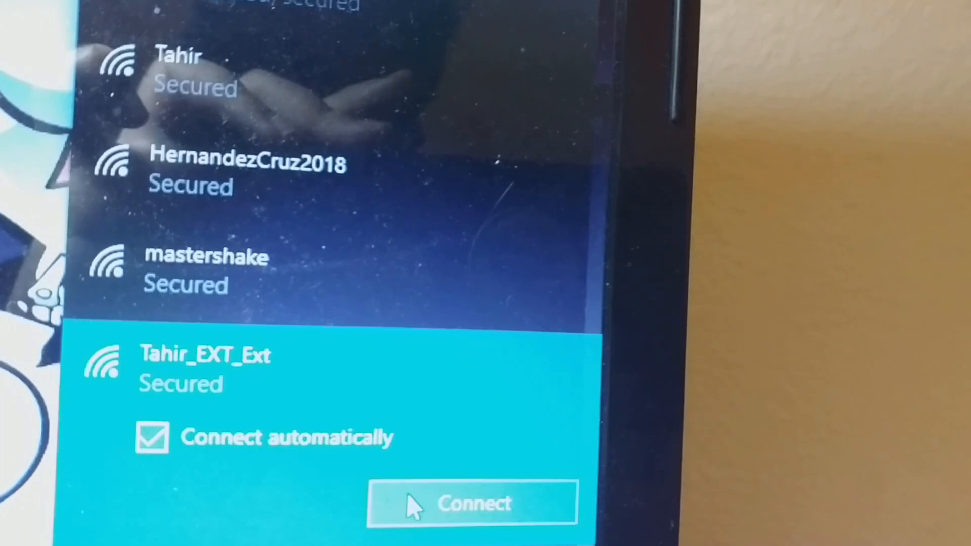
click(472, 503)
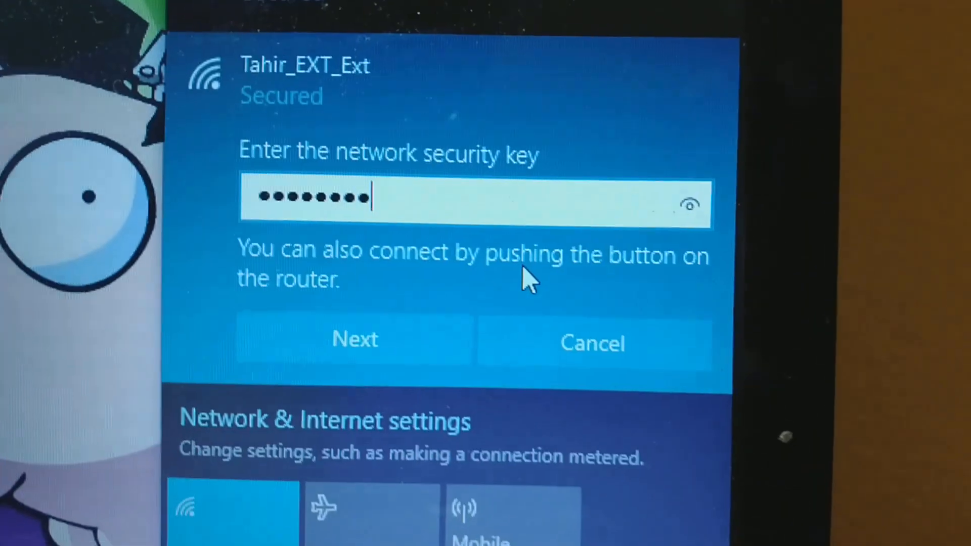
click(354, 340)
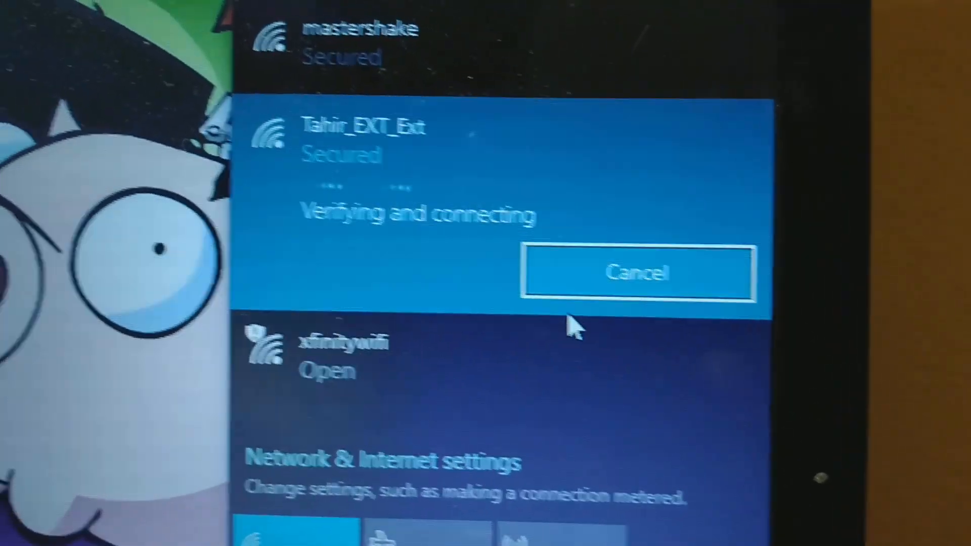